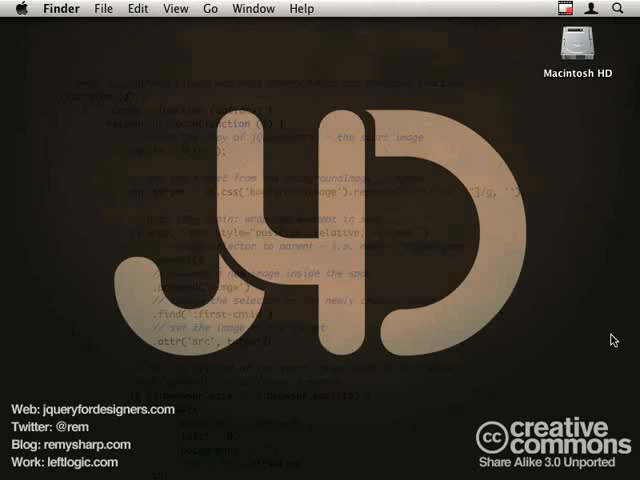
mouse_move(589, 342)
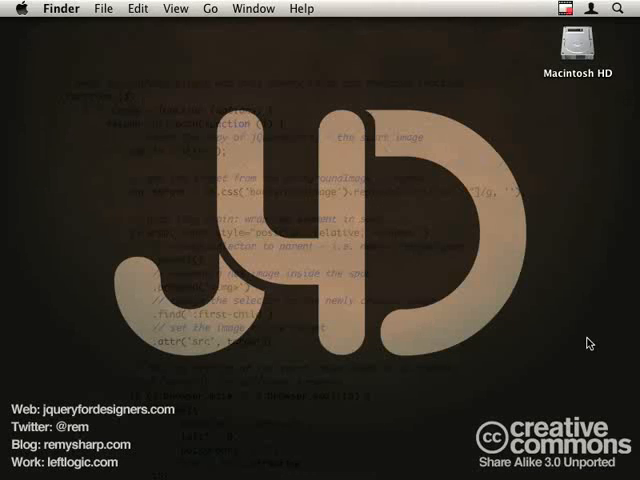
mouse_move(216, 435)
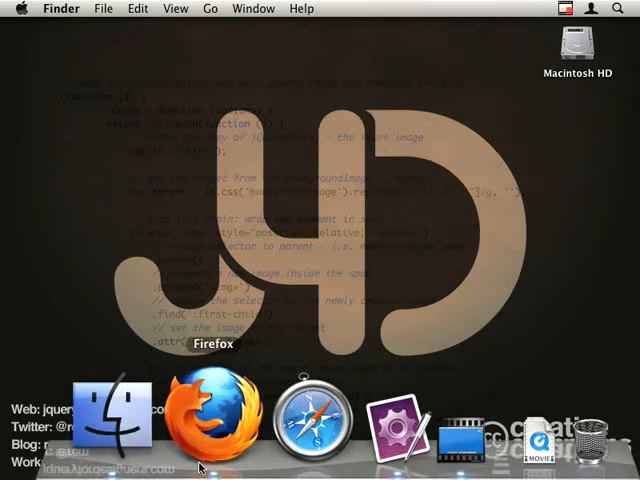
- Switch to Firefox and scroll the SimpleBits Photos Archives page down to the Shoot photo
left_click(210, 413)
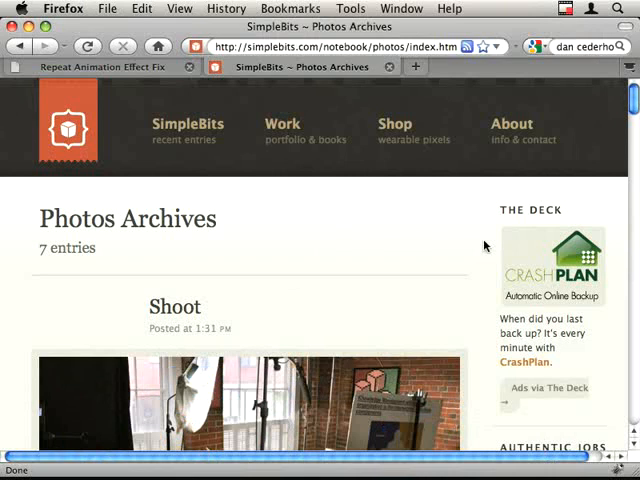
scroll("down", 3)
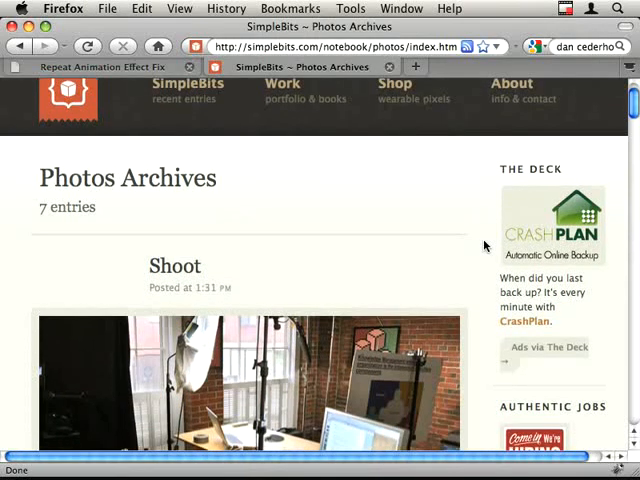
scroll("down", 3)
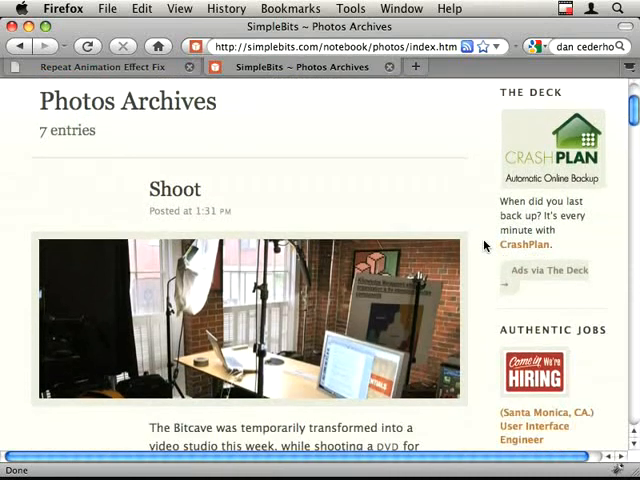
mouse_move(348, 270)
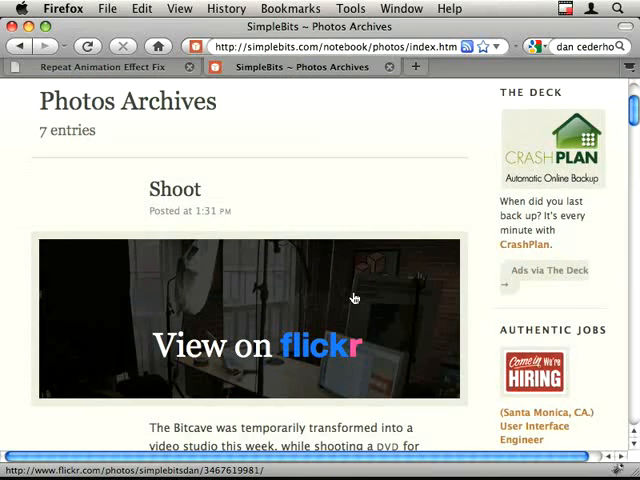
mouse_move(363, 183)
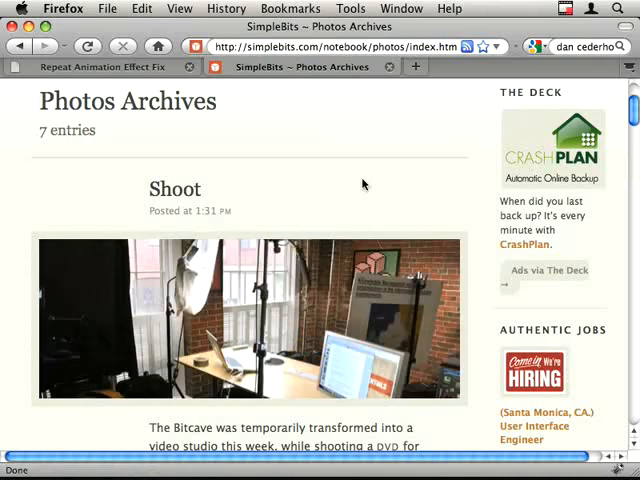
mouse_move(377, 183)
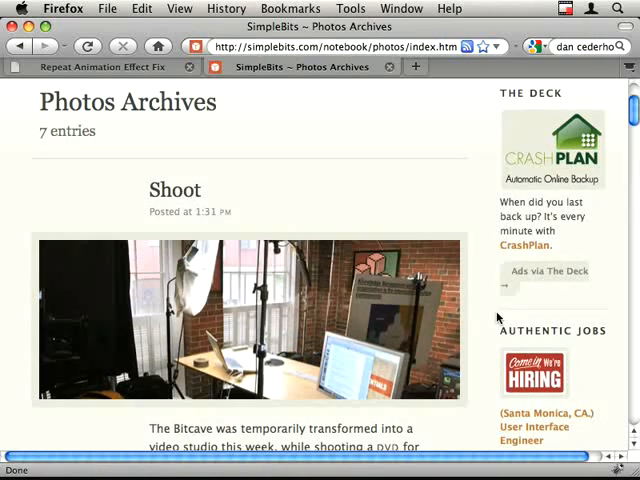
scroll("down", 3)
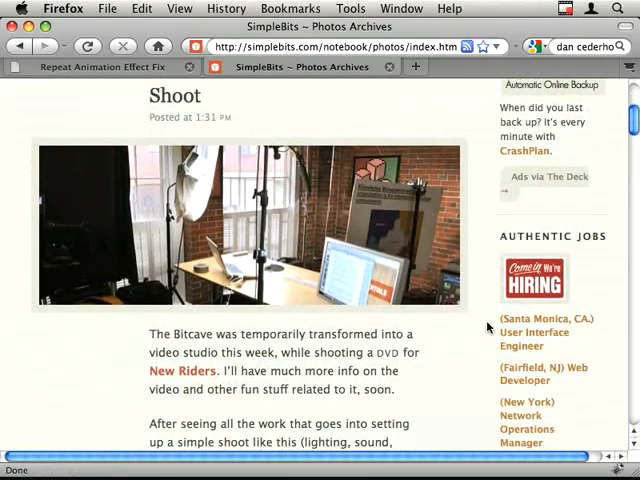
mouse_move(422, 361)
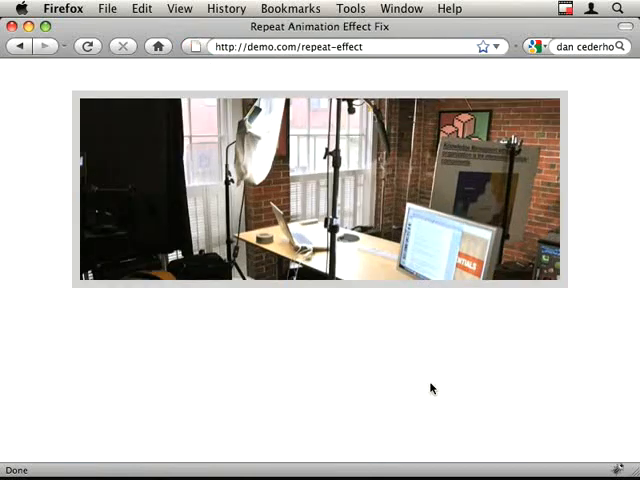
mouse_move(62, 262)
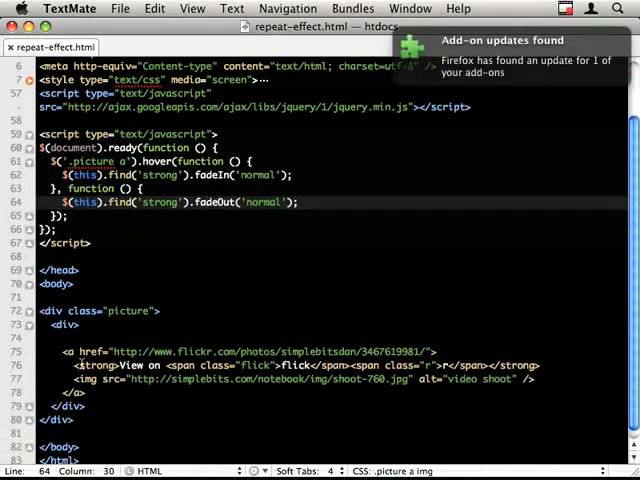
- Place the caret in repeat-effect.html's hover script, just before the fadeIn call
left_click(555, 364)
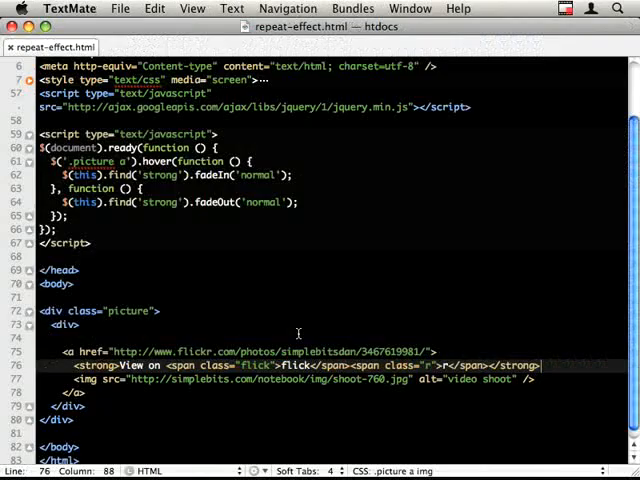
left_click(260, 365)
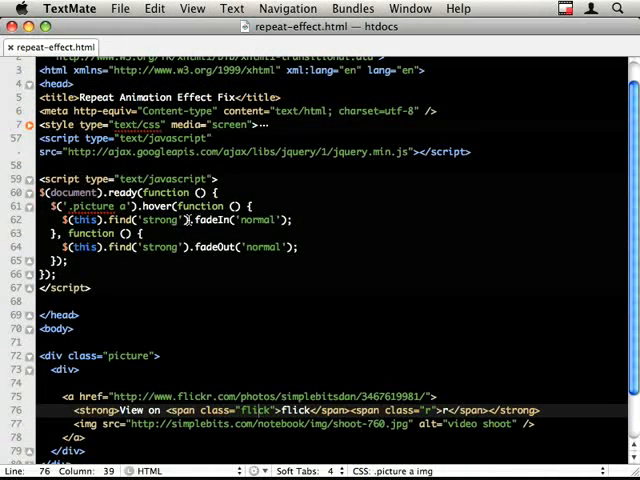
- Insert .stop() before .fadeIn('normal') on line 62, then scroll to the .picture strong CSS
type(".stop().")
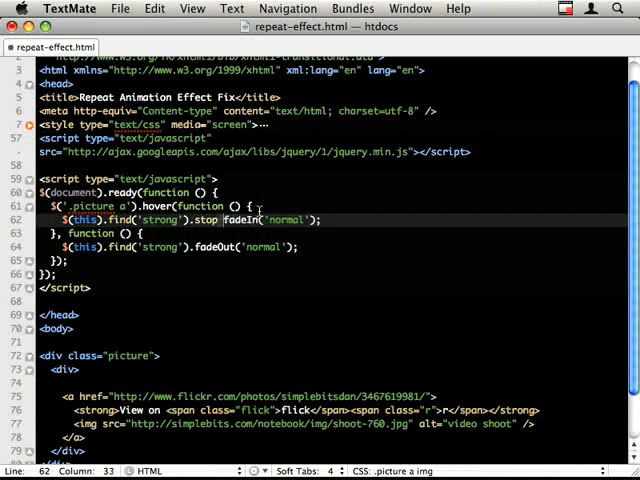
type("()")
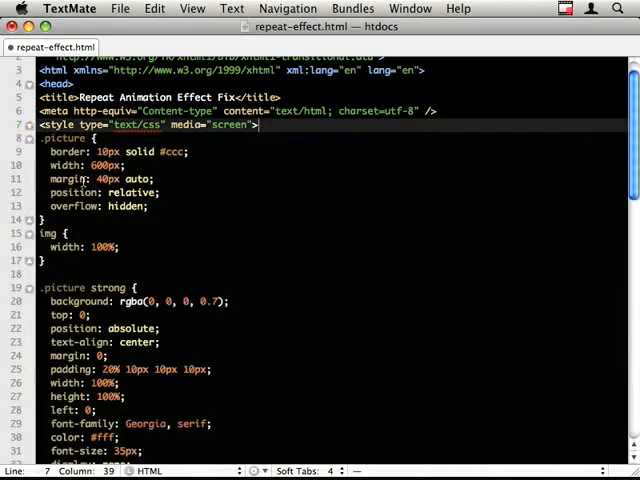
scroll("down", 3)
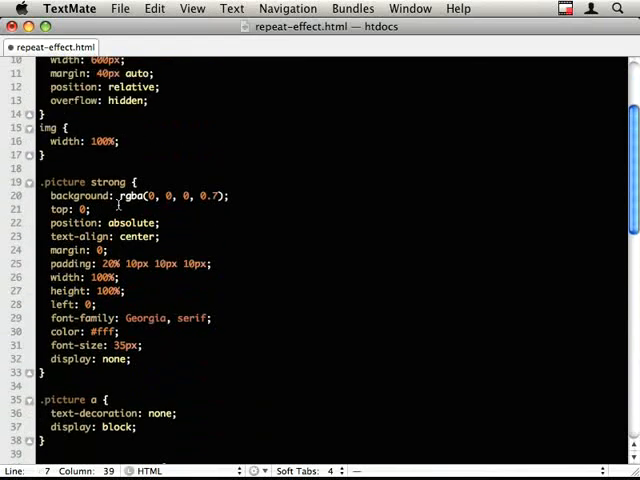
mouse_move(78, 366)
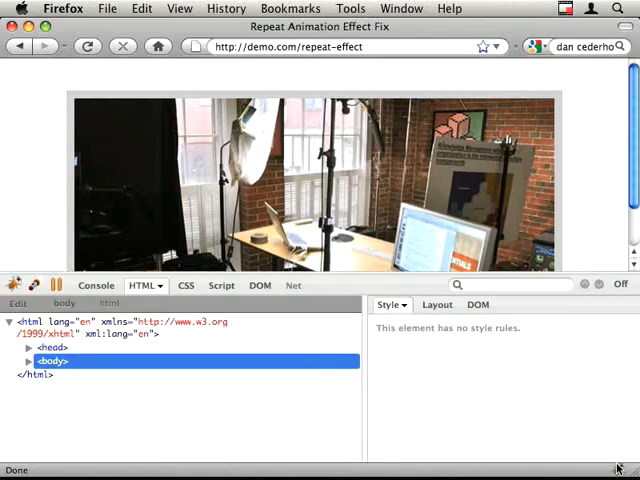
- Expand the body node and the link inside div.picture in Firebug's HTML tab
left_click(29, 361)
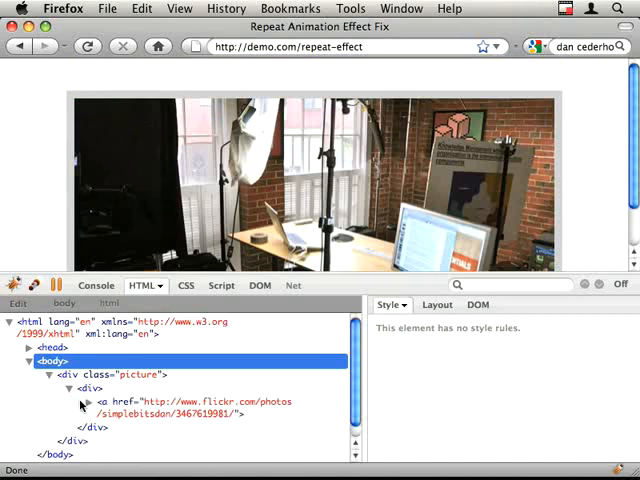
left_click(87, 401)
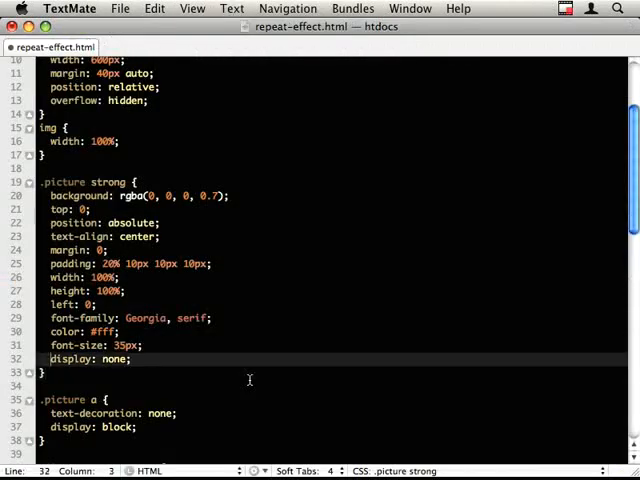
- Set the .picture strong caption to display: block and start a new declaration below it
type("block")
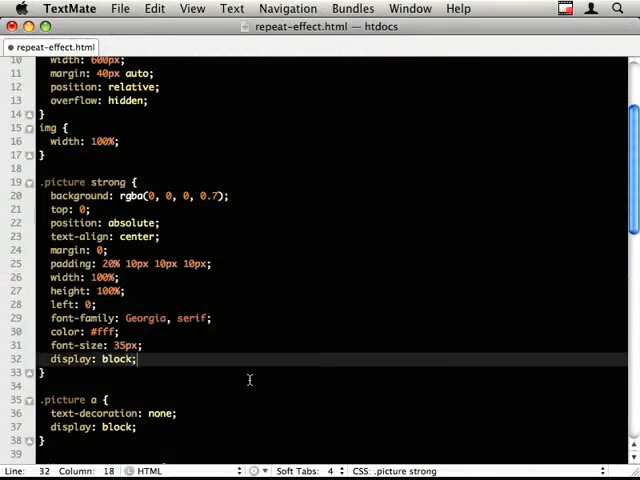
key("Return")
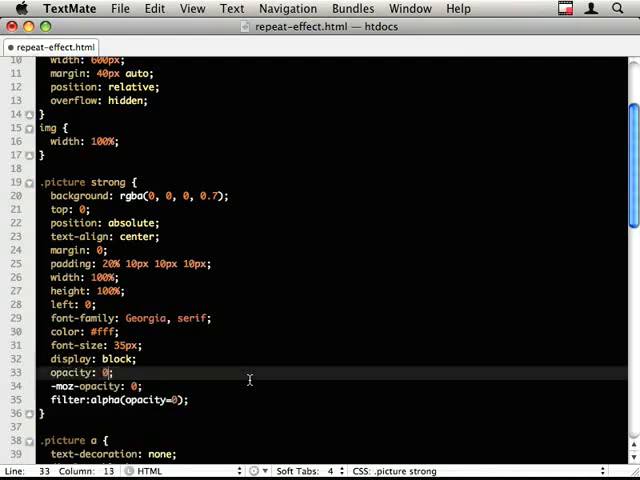
scroll("down", 3)
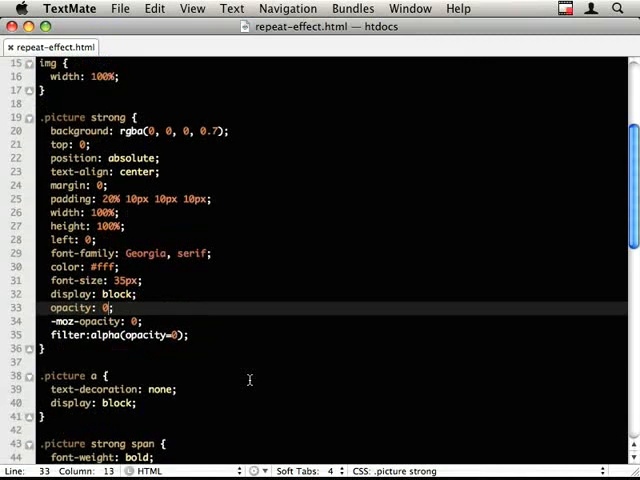
scroll("down", 3)
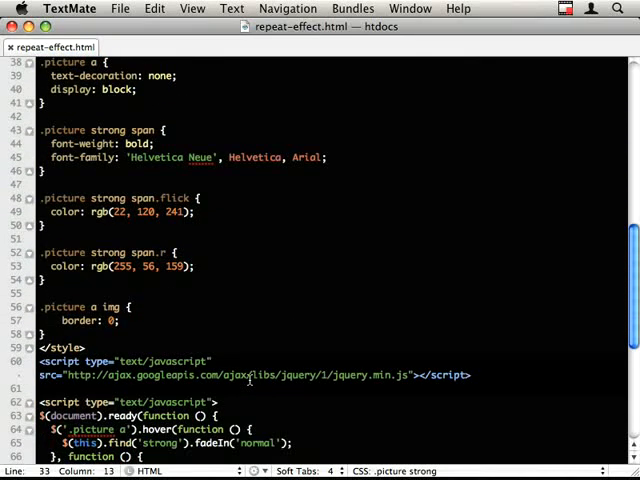
scroll("down", 3)
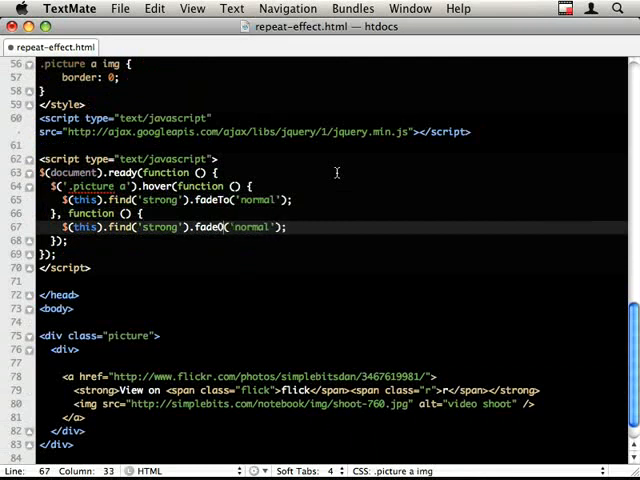
- Make the hover handlers call .stop().fadeTo, fading the caption to opacity 1 on hover-in
scroll("up", 3)
type("ut")
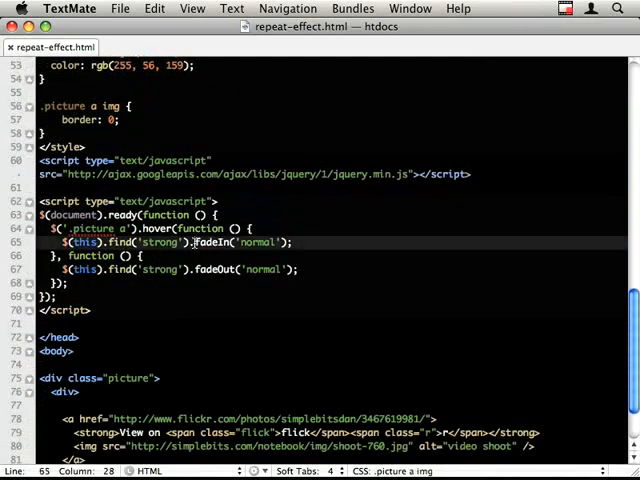
type(".stop().")
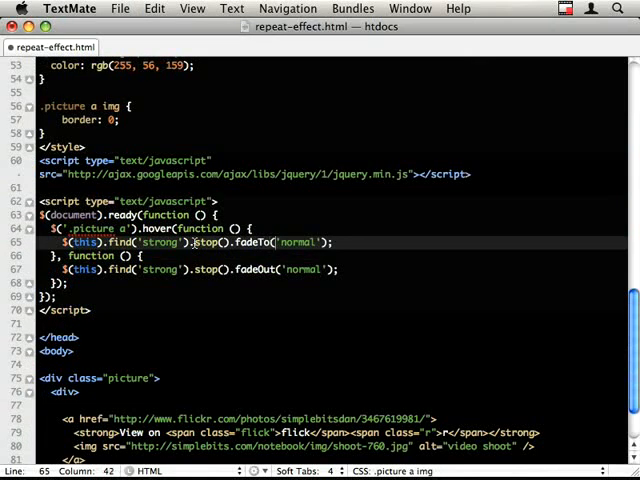
type("1")
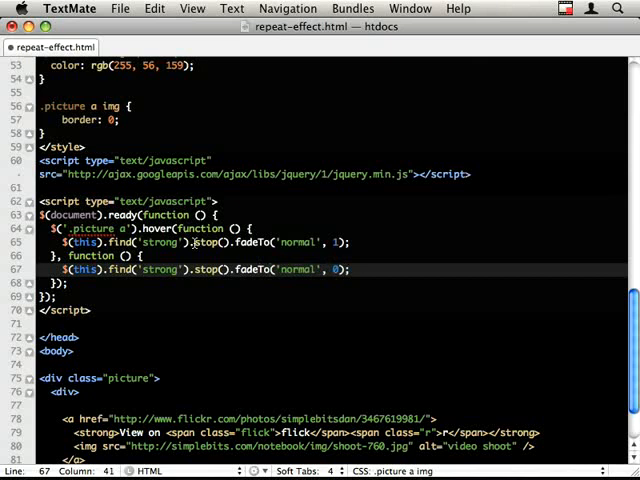
key("cmd+tab")
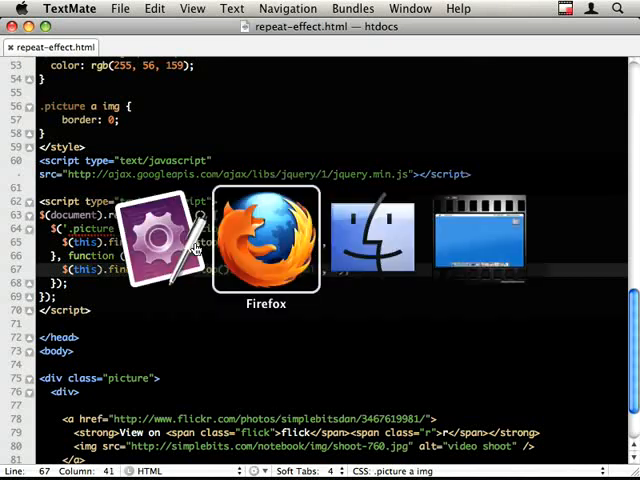
- Bring Firefox with the Repeat Animation Effect Fix demo page to the front
left_click(266, 240)
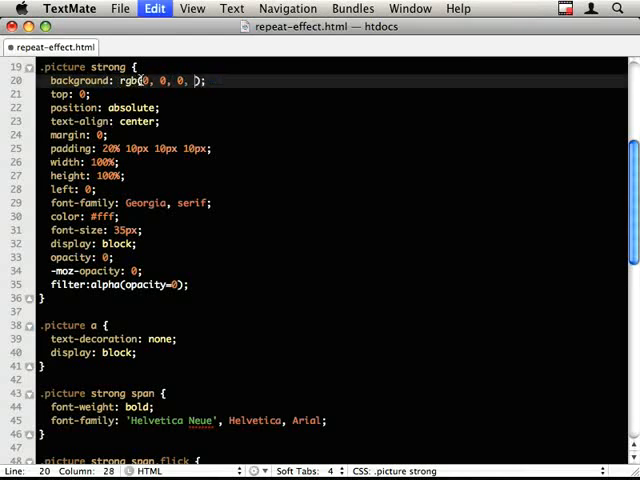
scroll("down", 3)
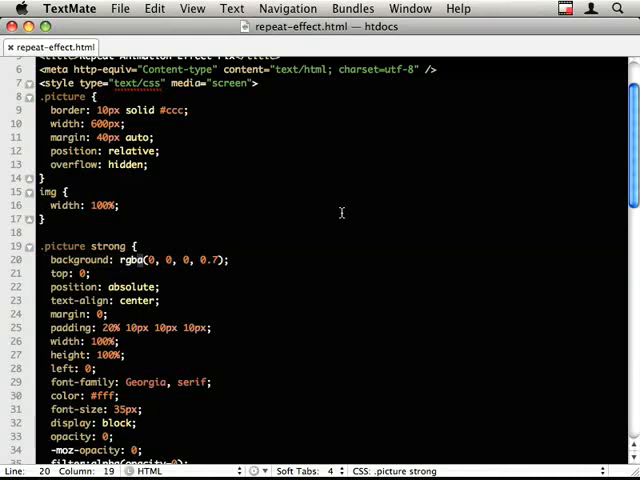
scroll("down", 3)
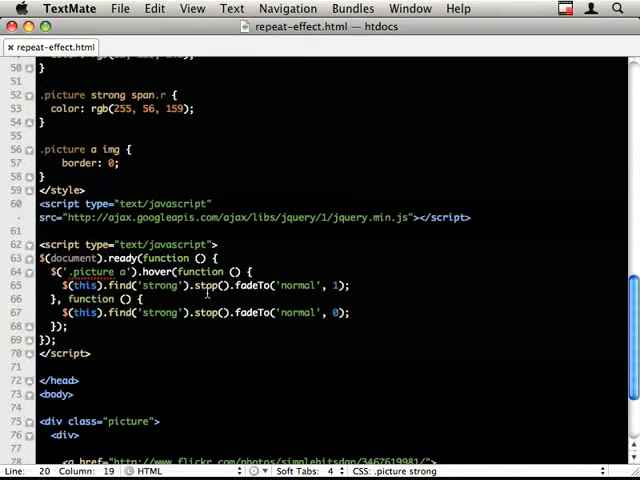